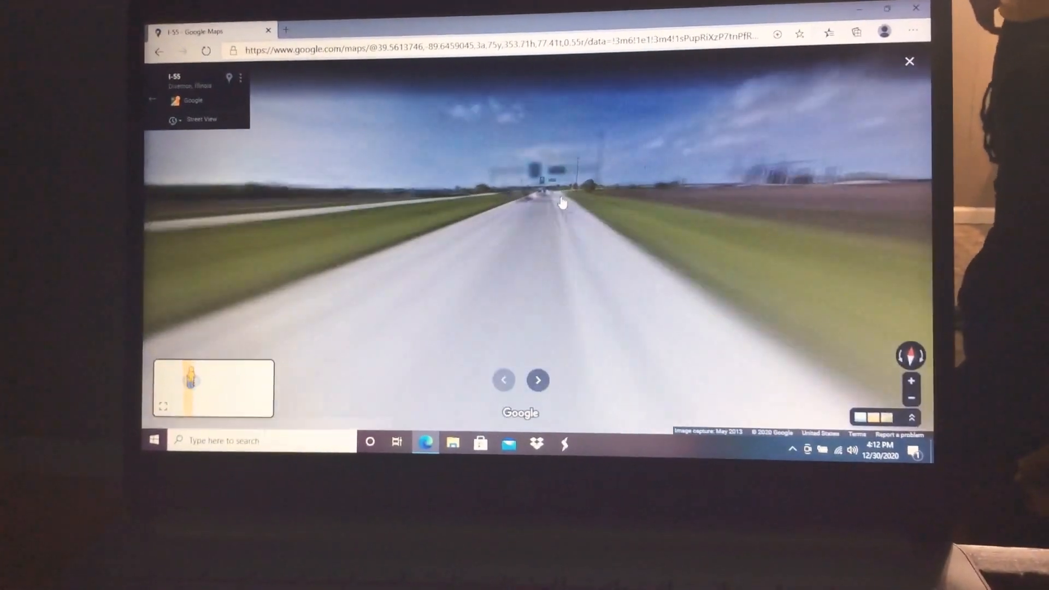
# Step Street View three times down I-55 through the farmland until the painted I-55 marking appears.
pyautogui.click(539, 380)
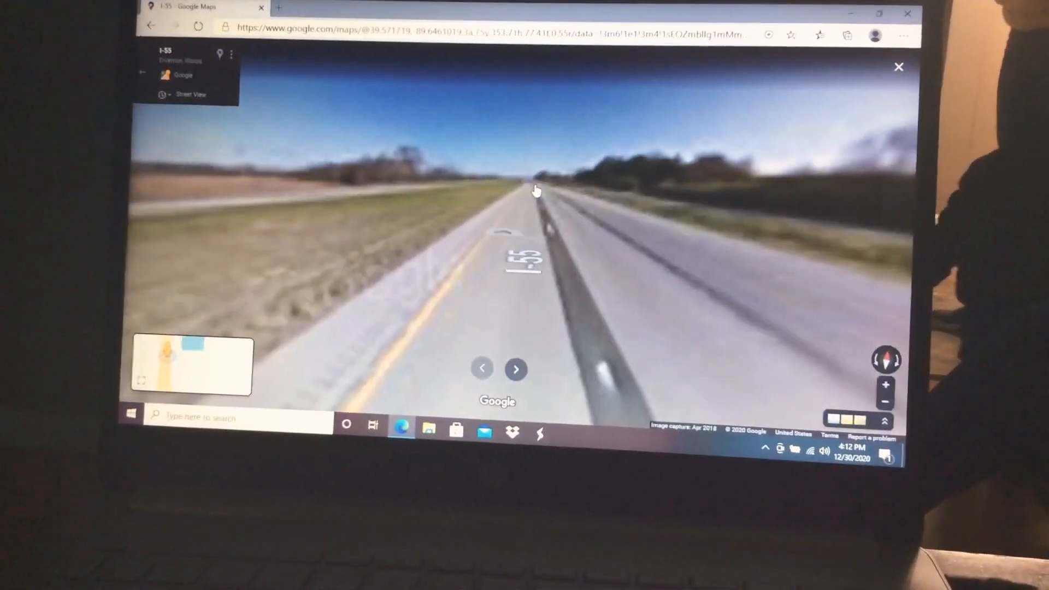
pyautogui.click(515, 369)
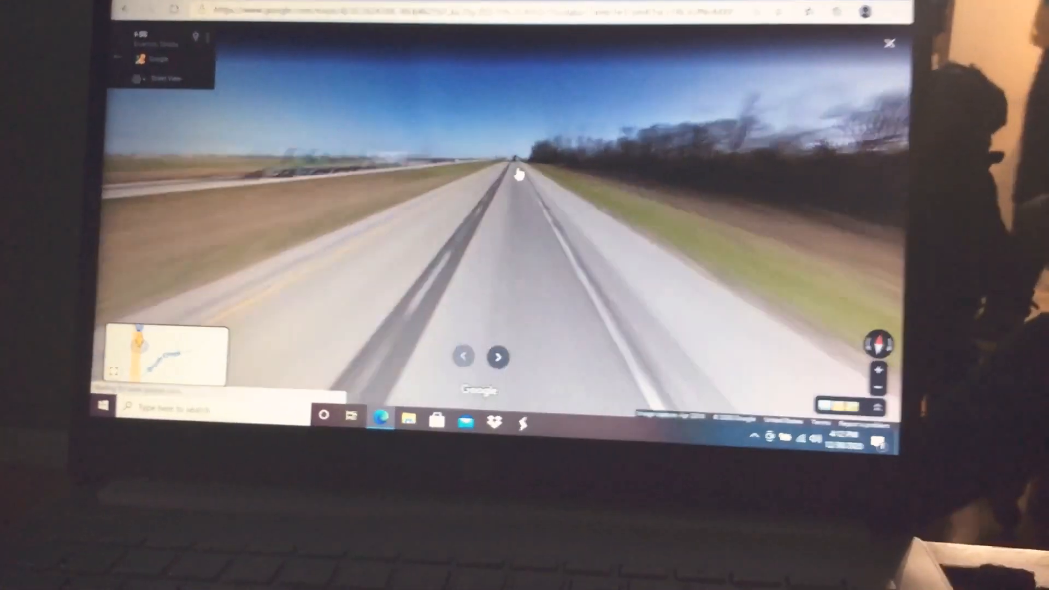
pyautogui.click(499, 357)
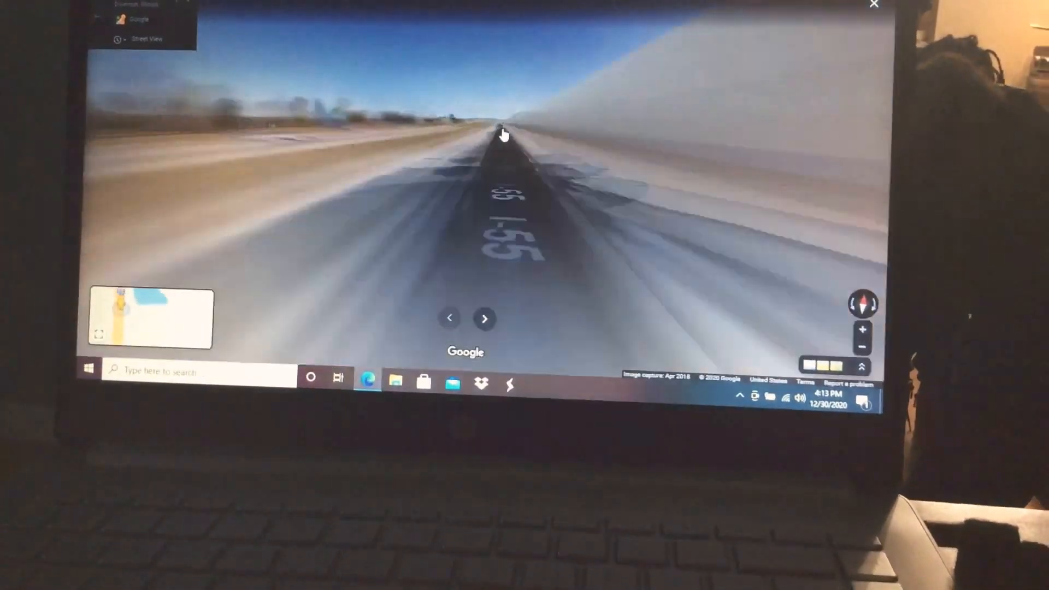
# Advance six more steps along I-55, passing trucks, houses, a roadside pond and tree-lined stretches.
pyautogui.click(485, 319)
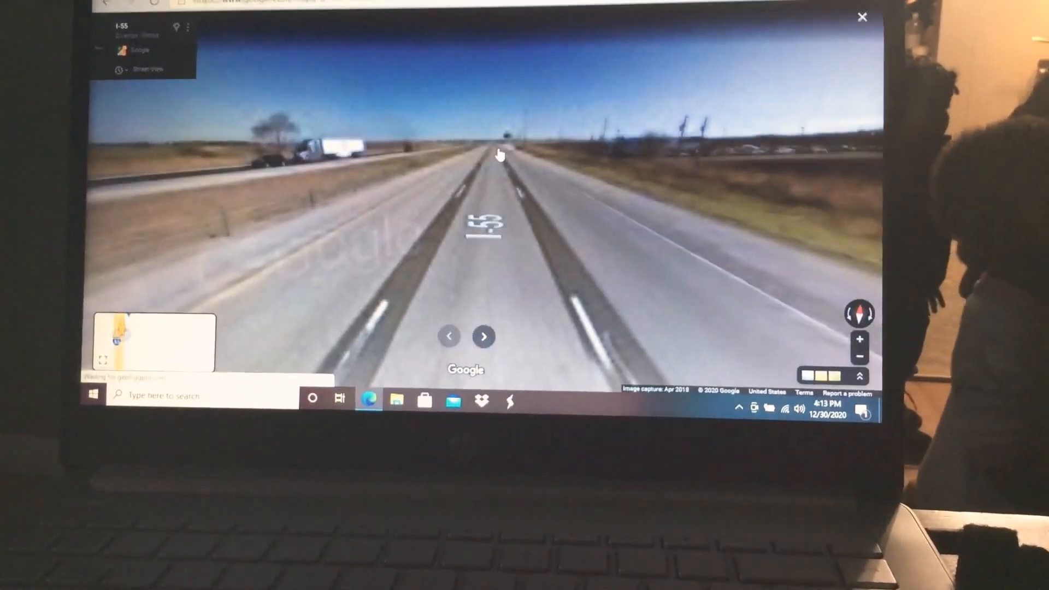
pyautogui.click(498, 155)
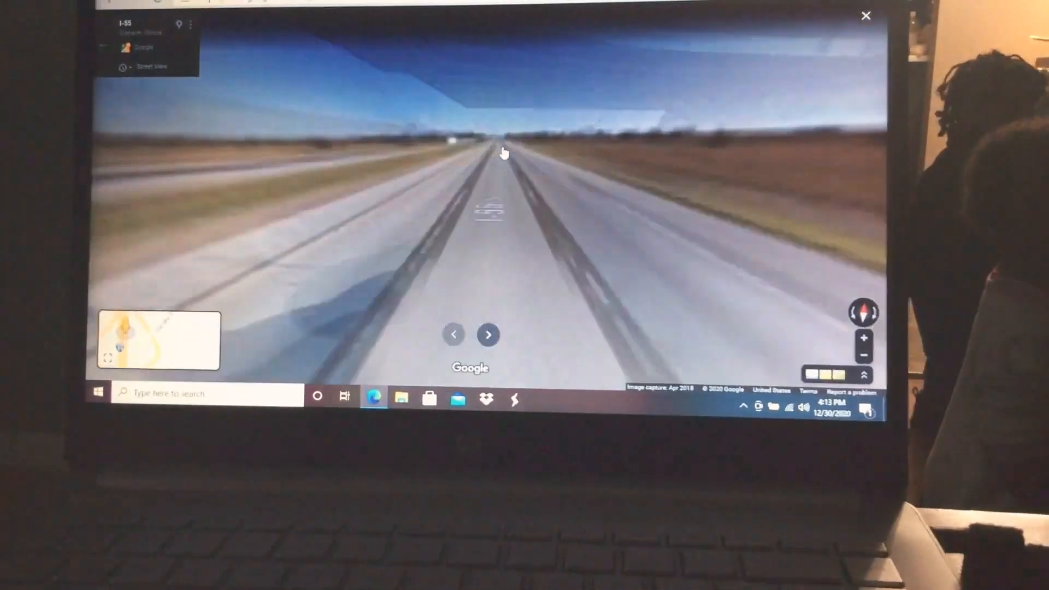
pyautogui.click(488, 335)
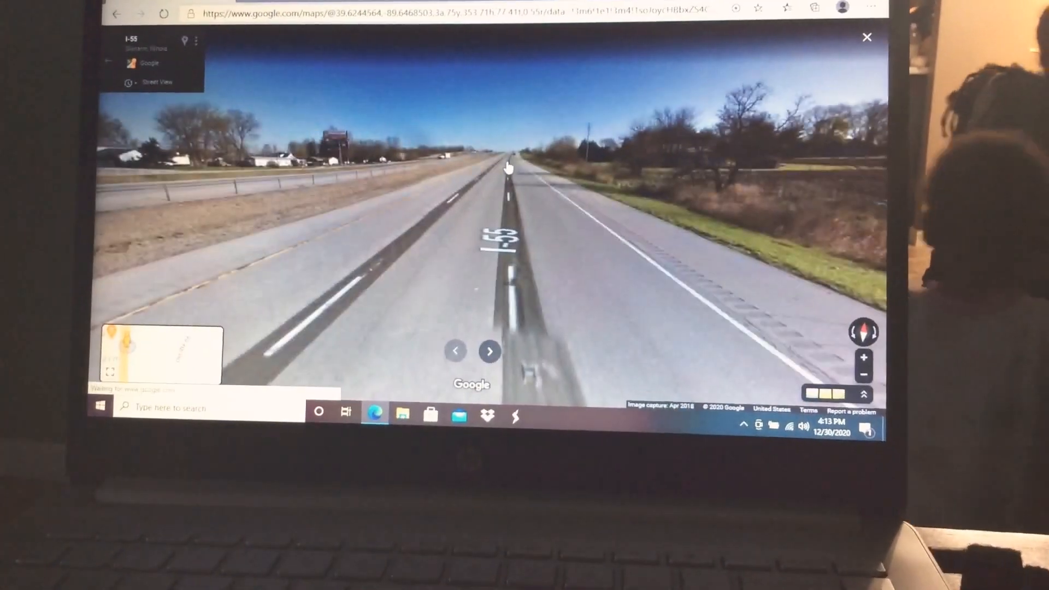
pyautogui.click(489, 351)
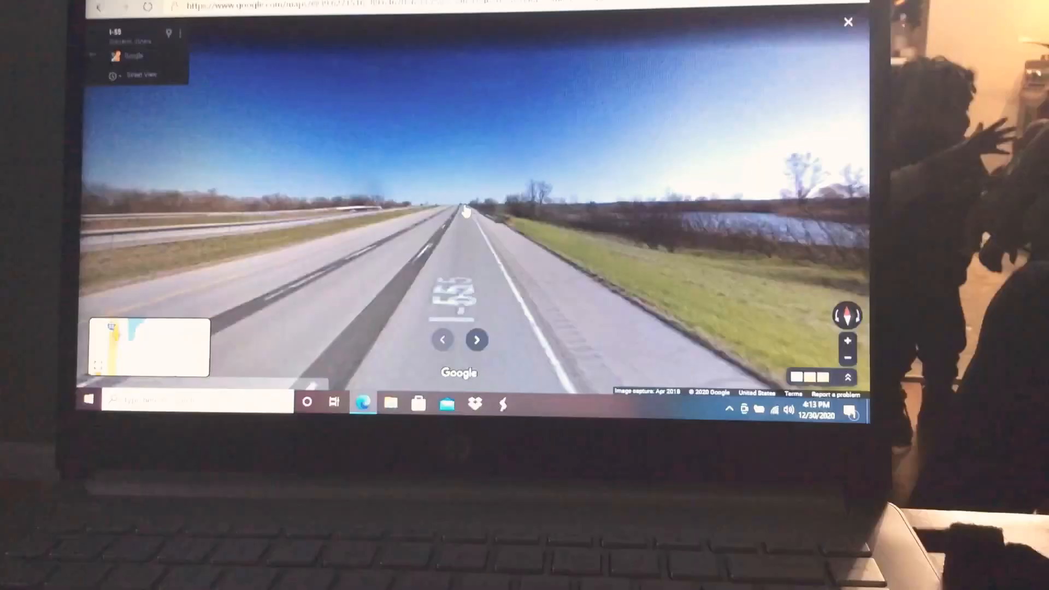
pyautogui.click(465, 211)
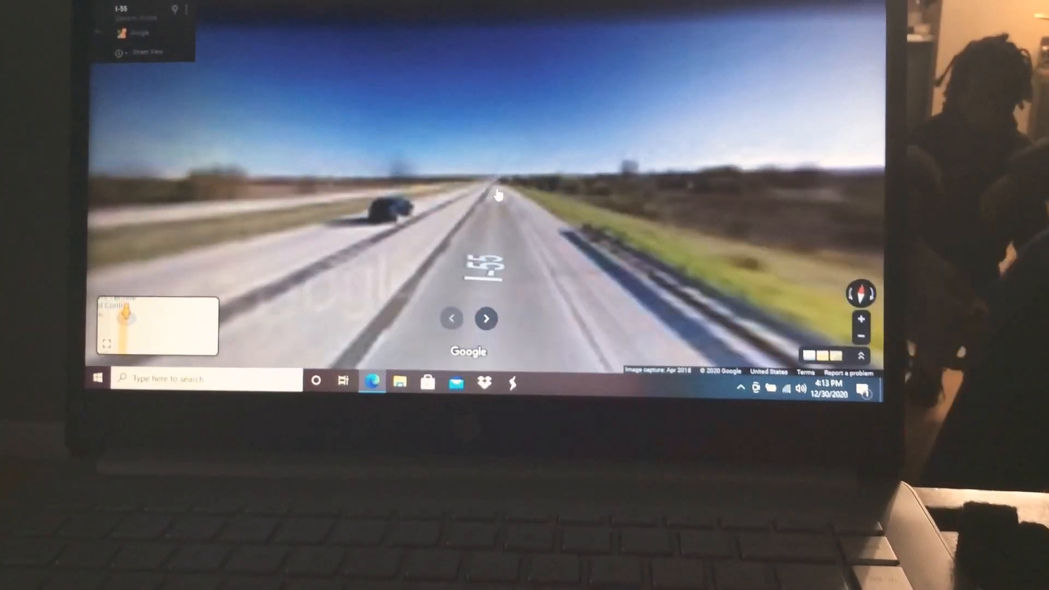
pyautogui.click(486, 319)
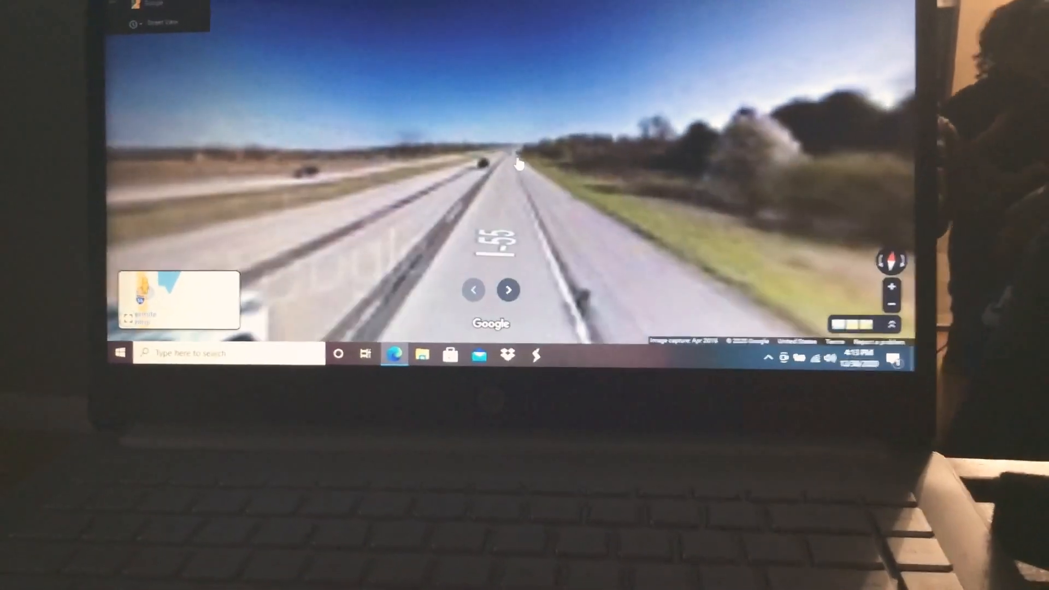